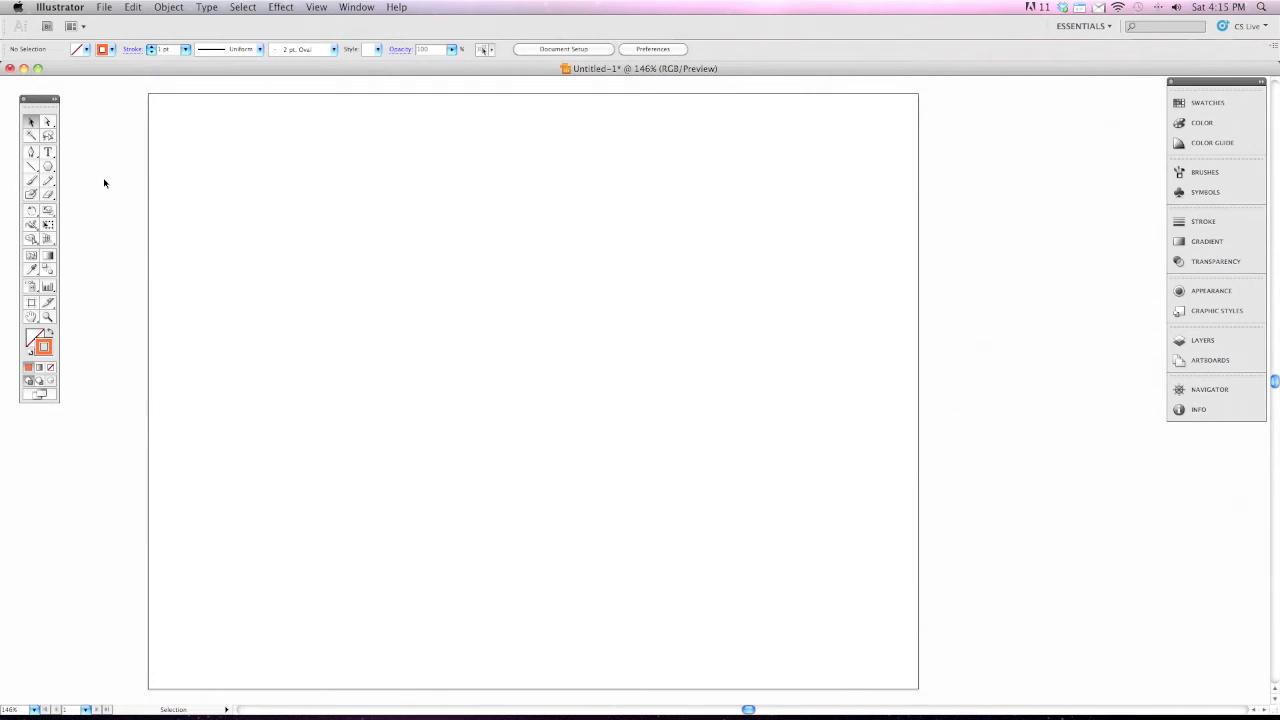
{"action": "mouse_move", "coordinate": [188, 190]}
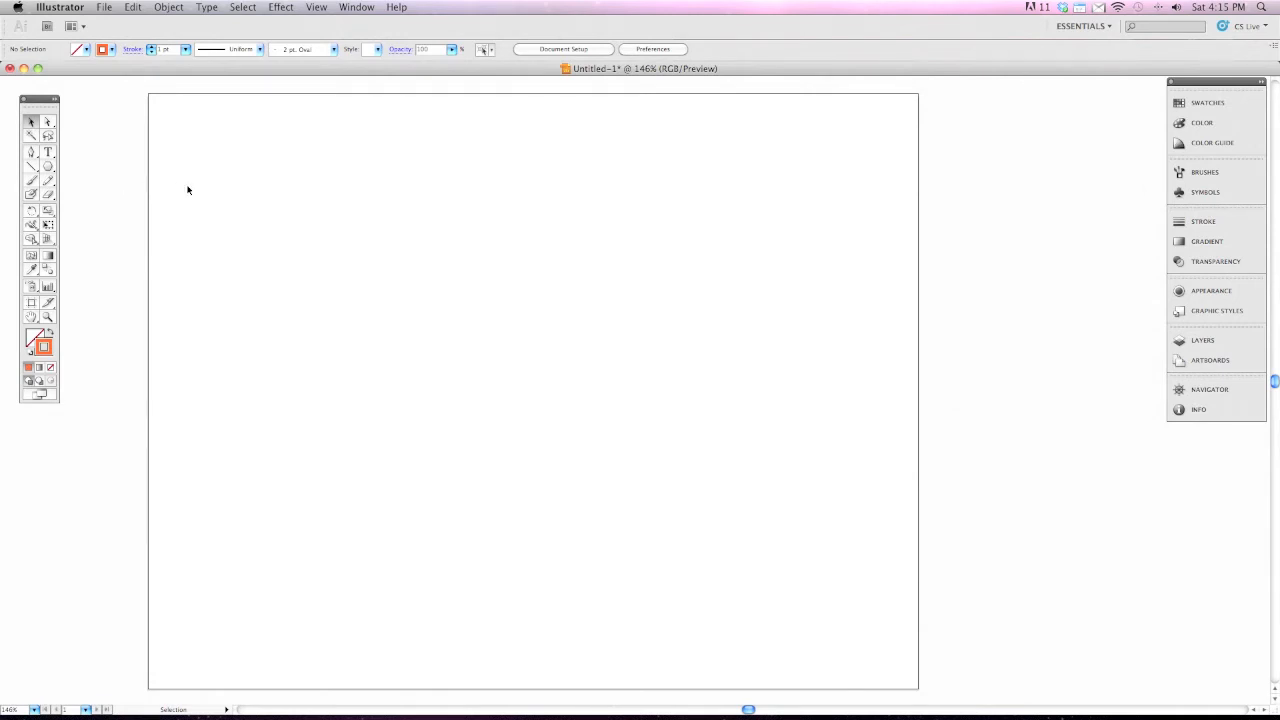
{"action": "mouse_move", "coordinate": [76, 188]}
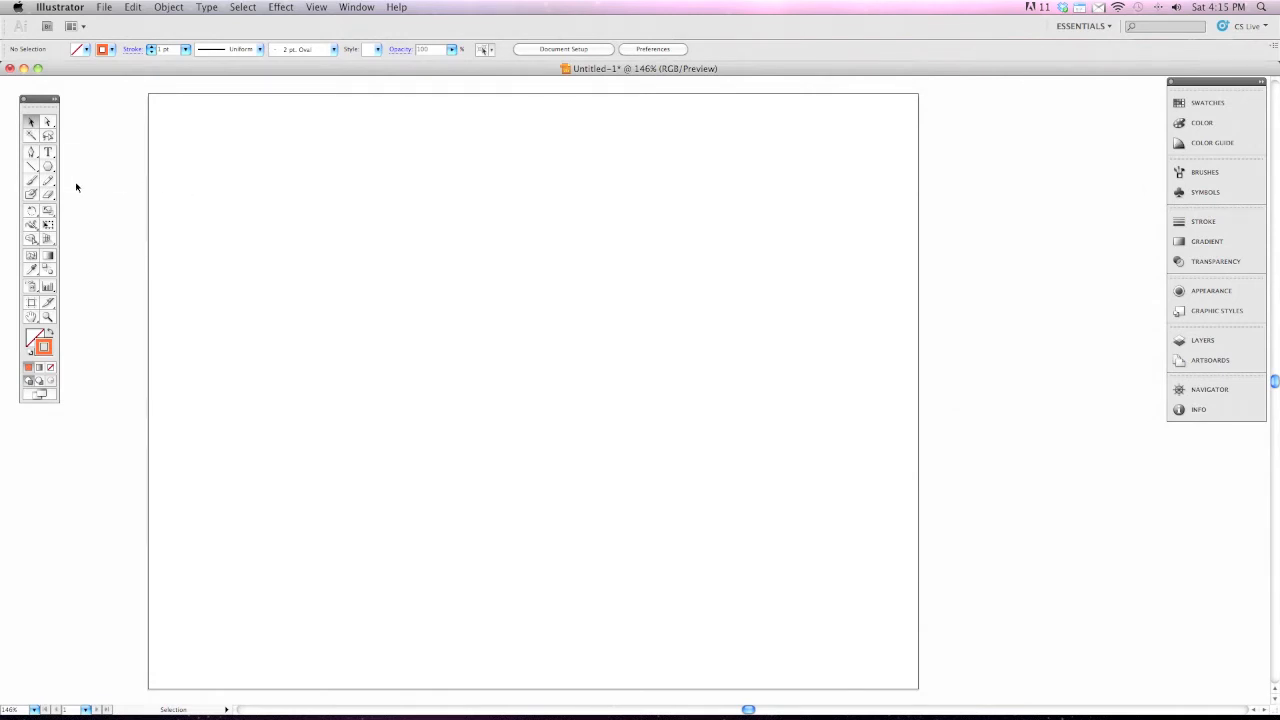
{"action": "mouse_move", "coordinate": [220, 210]}
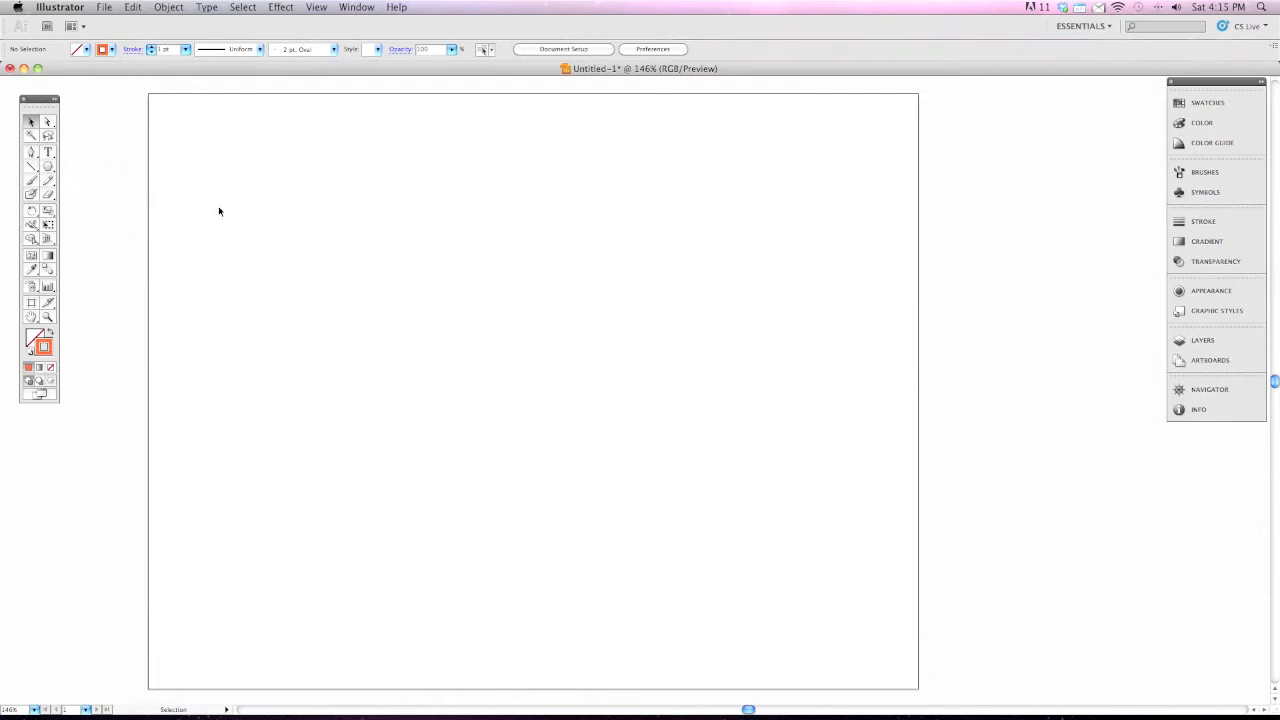
{"action": "mouse_move", "coordinate": [306, 206]}
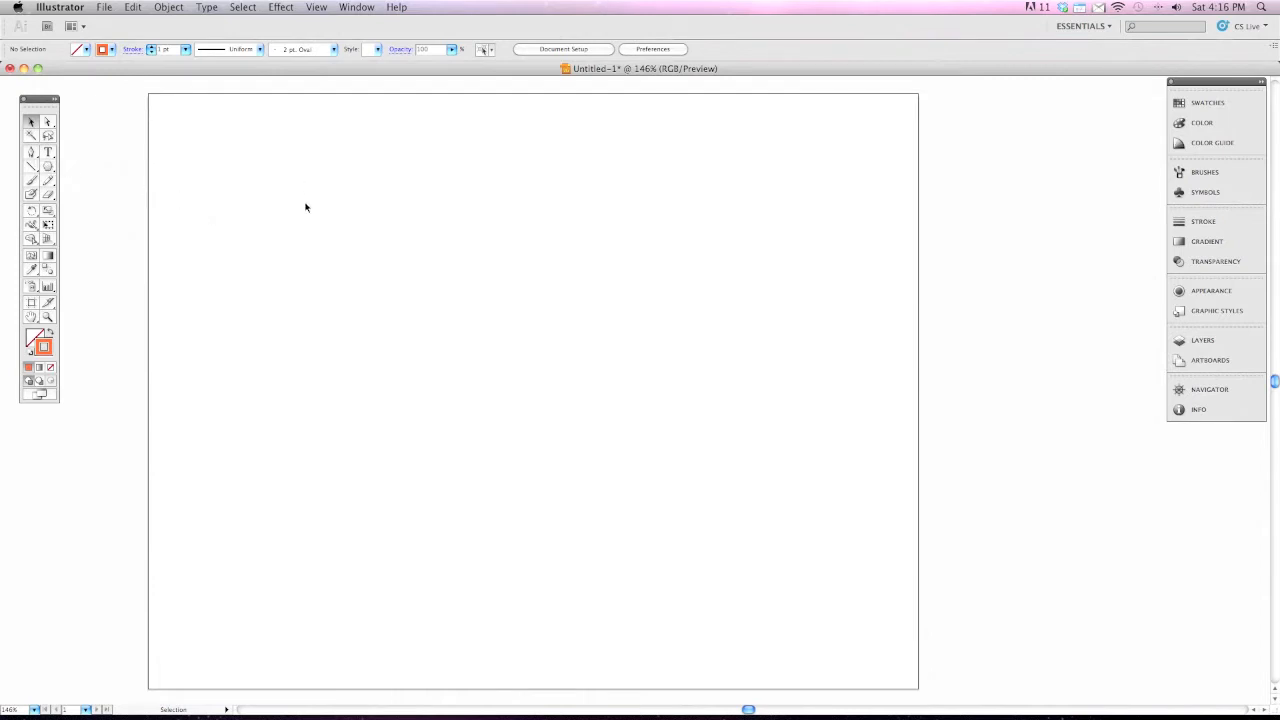
{"action": "mouse_move", "coordinate": [468, 188]}
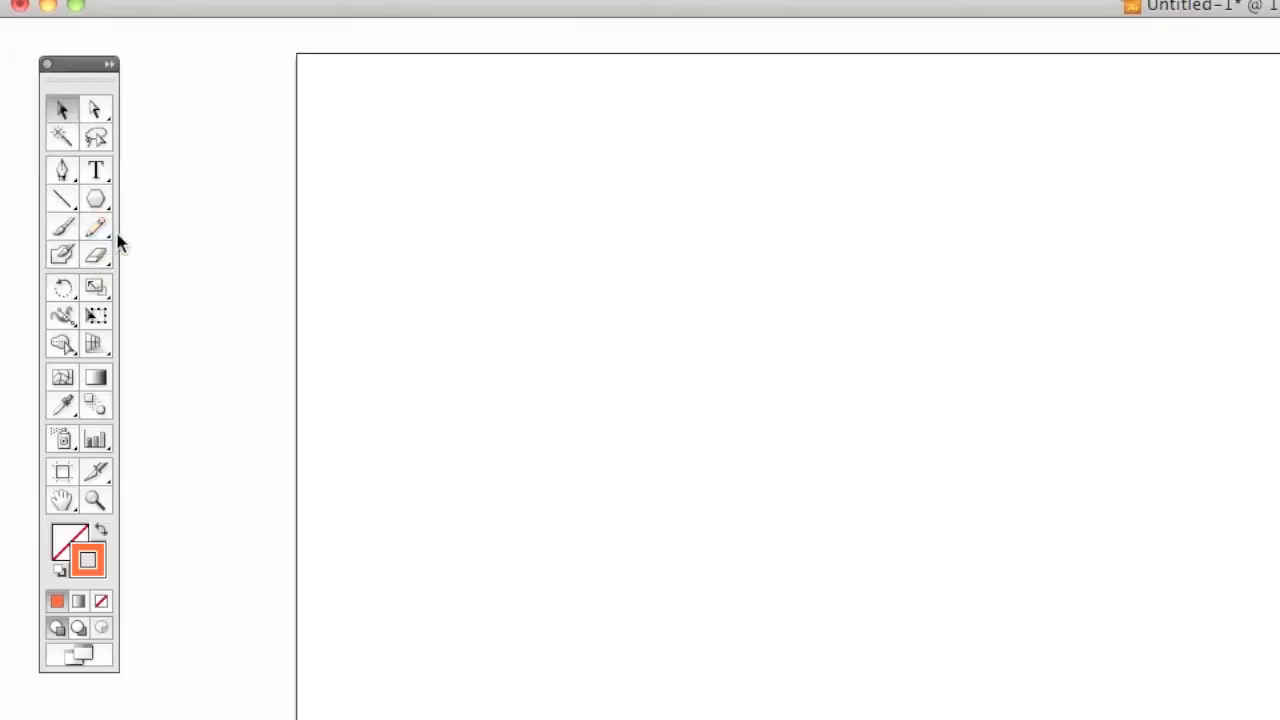
{"action": "mouse_move", "coordinate": [96, 224]}
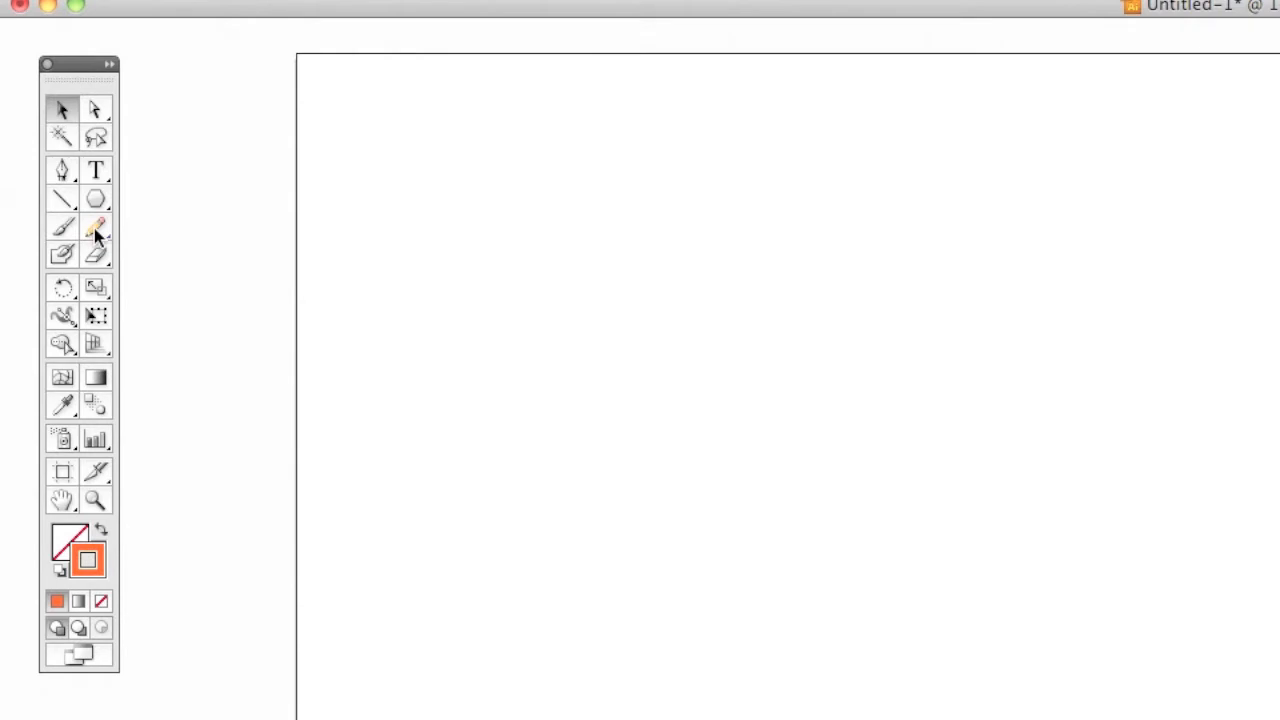
- Set Pencil Tool Options to Fidelity 3 px, Smoothness 31%, edit paths within 10 px
{"action": "double_click", "coordinate": [96, 224]}
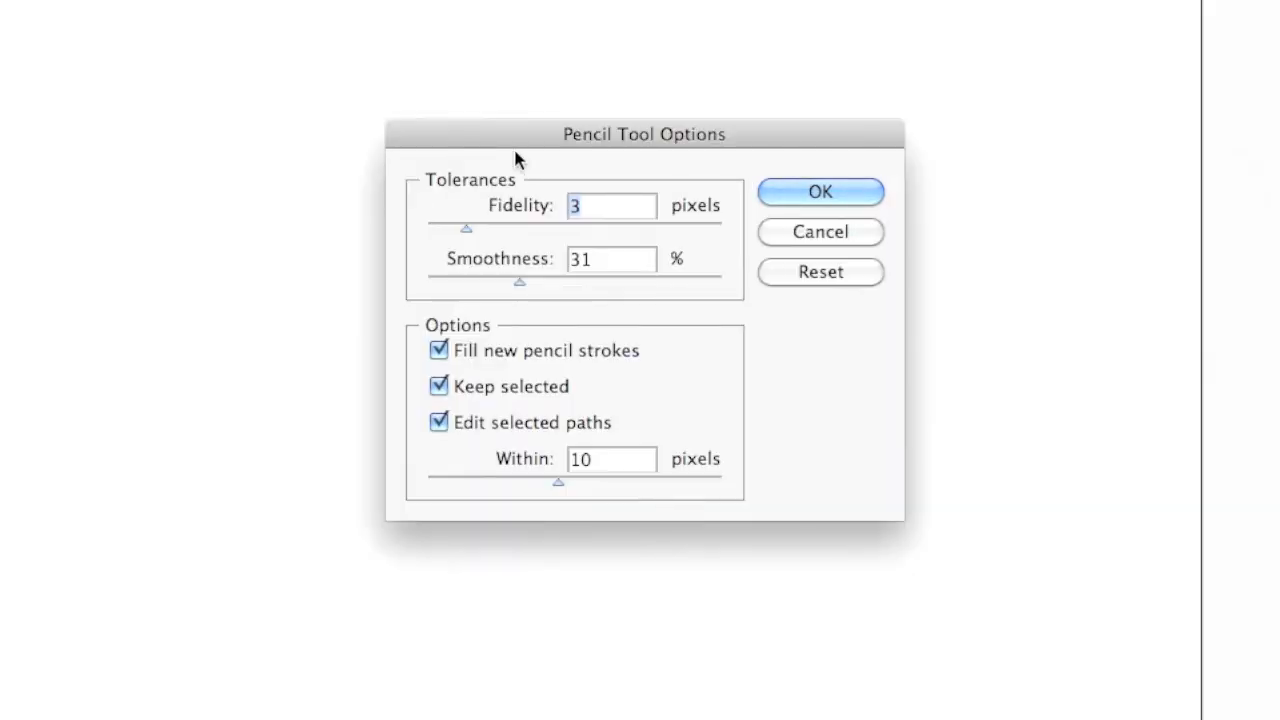
{"action": "mouse_move", "coordinate": [648, 414]}
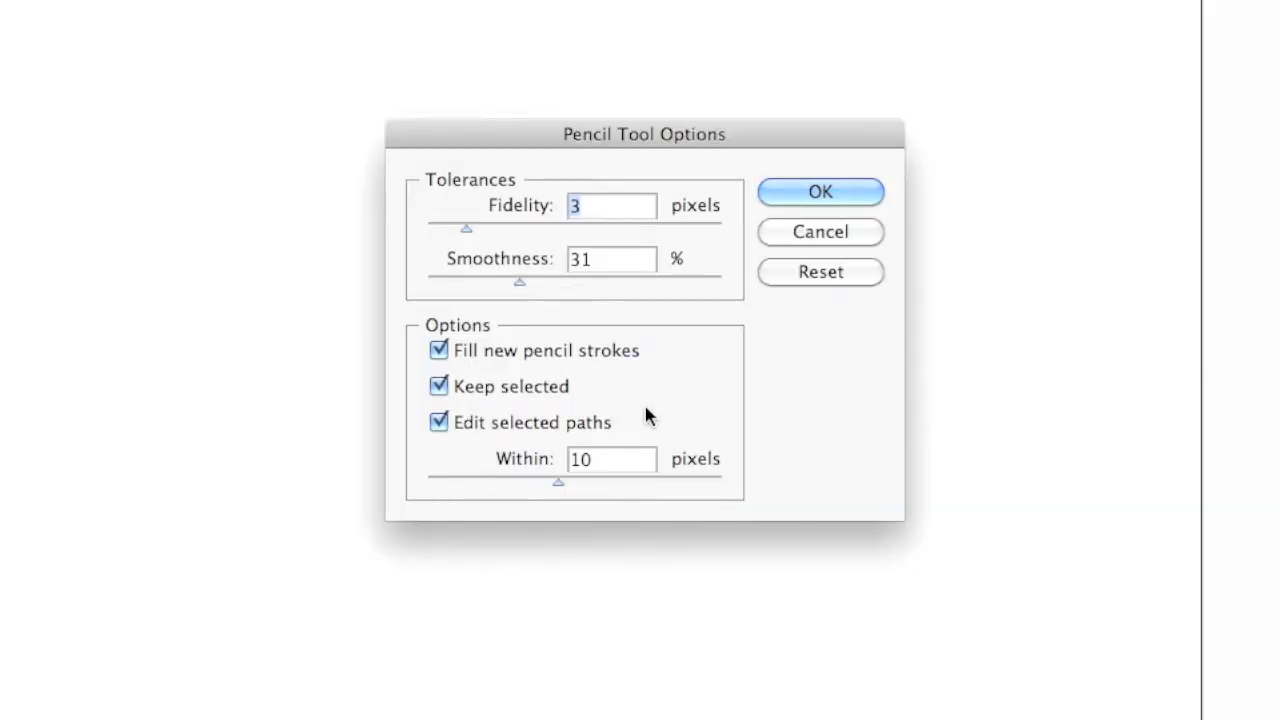
{"action": "mouse_move", "coordinate": [484, 216]}
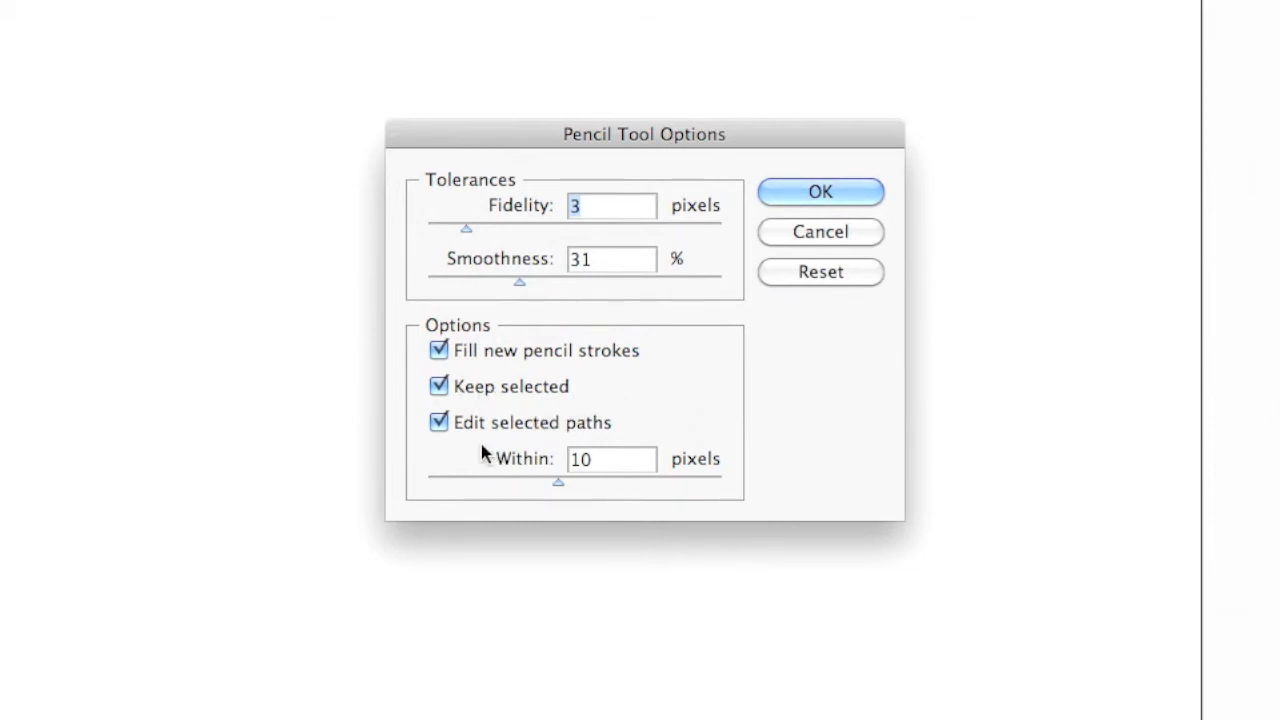
{"action": "mouse_move", "coordinate": [492, 438]}
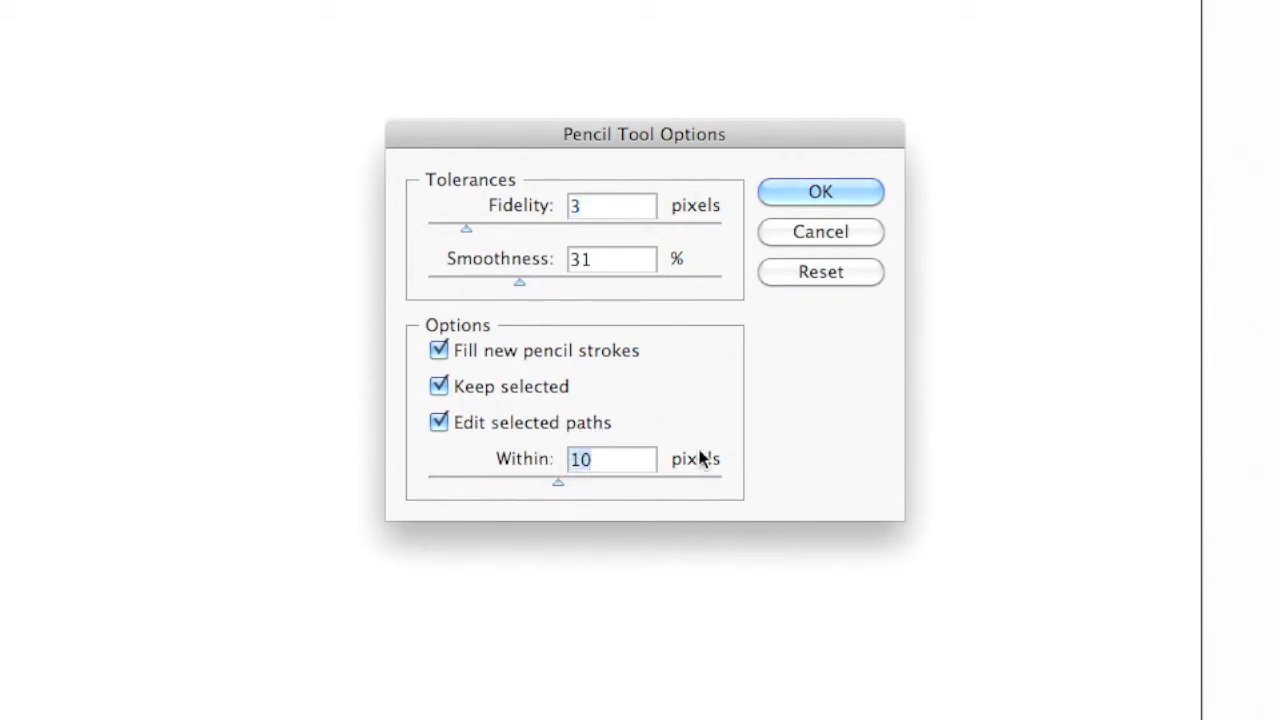
{"action": "mouse_move", "coordinate": [450, 252]}
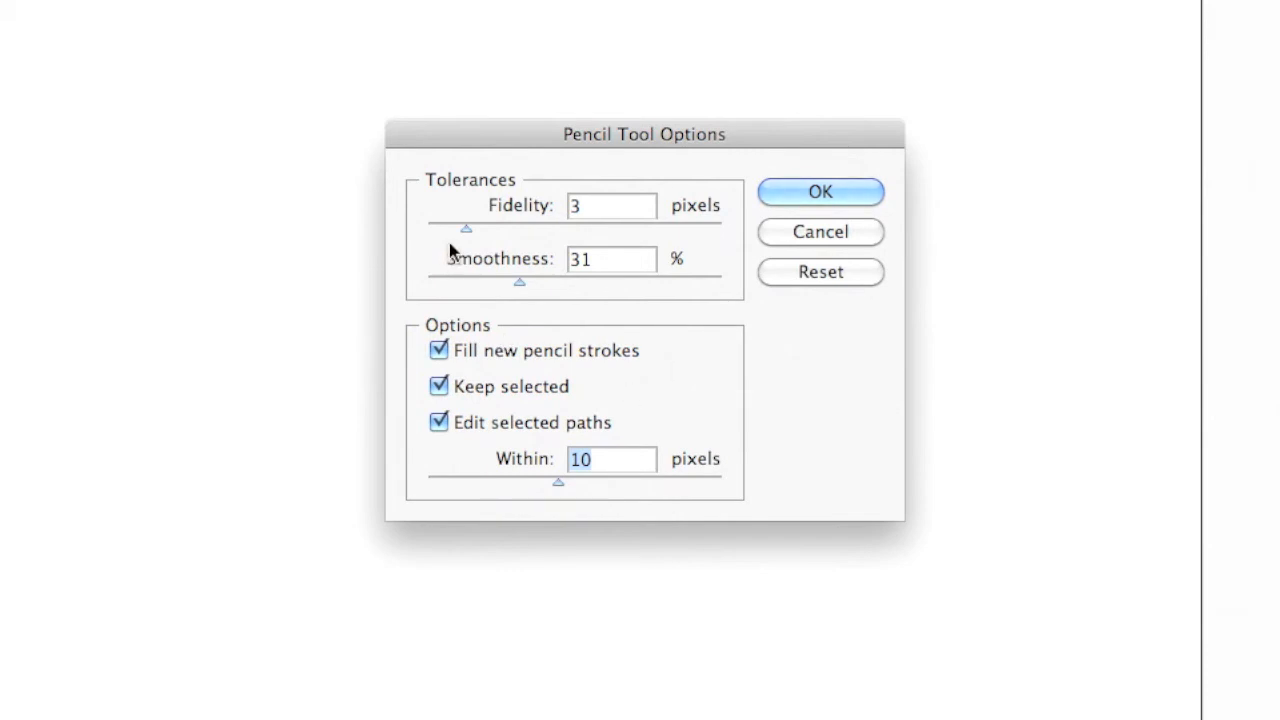
{"action": "mouse_move", "coordinate": [792, 350]}
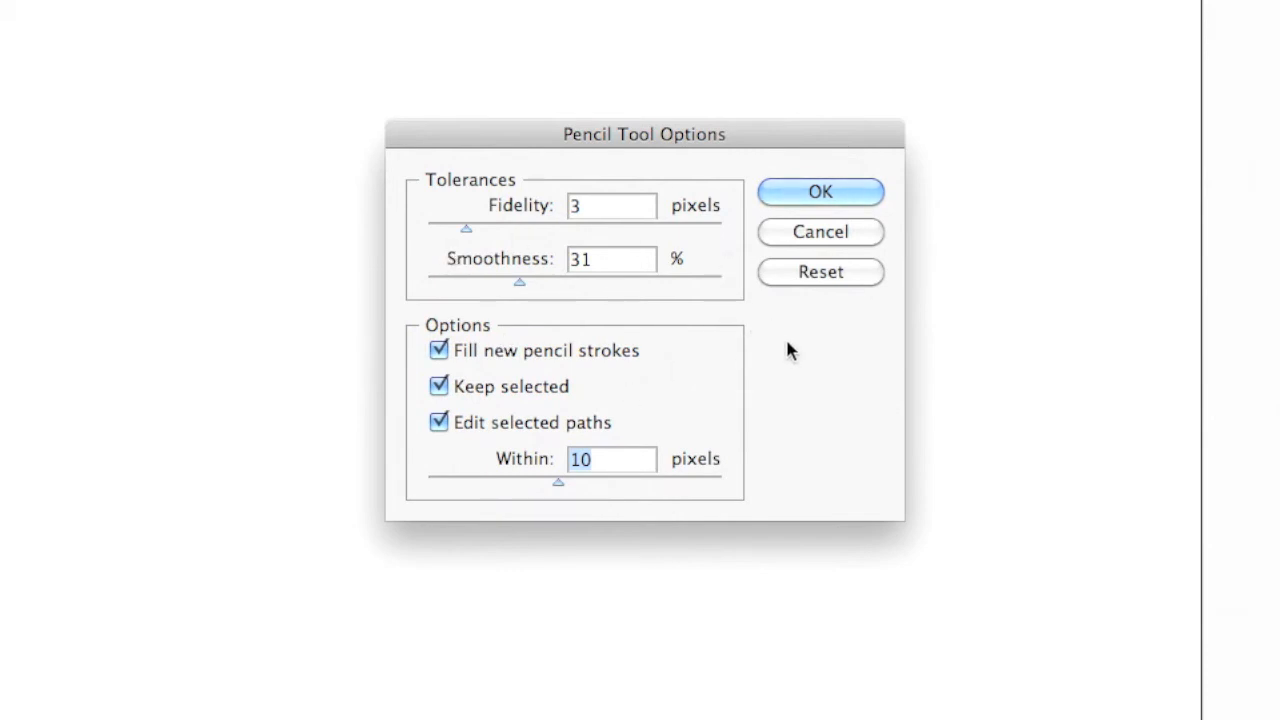
{"action": "left_click", "coordinate": [820, 192]}
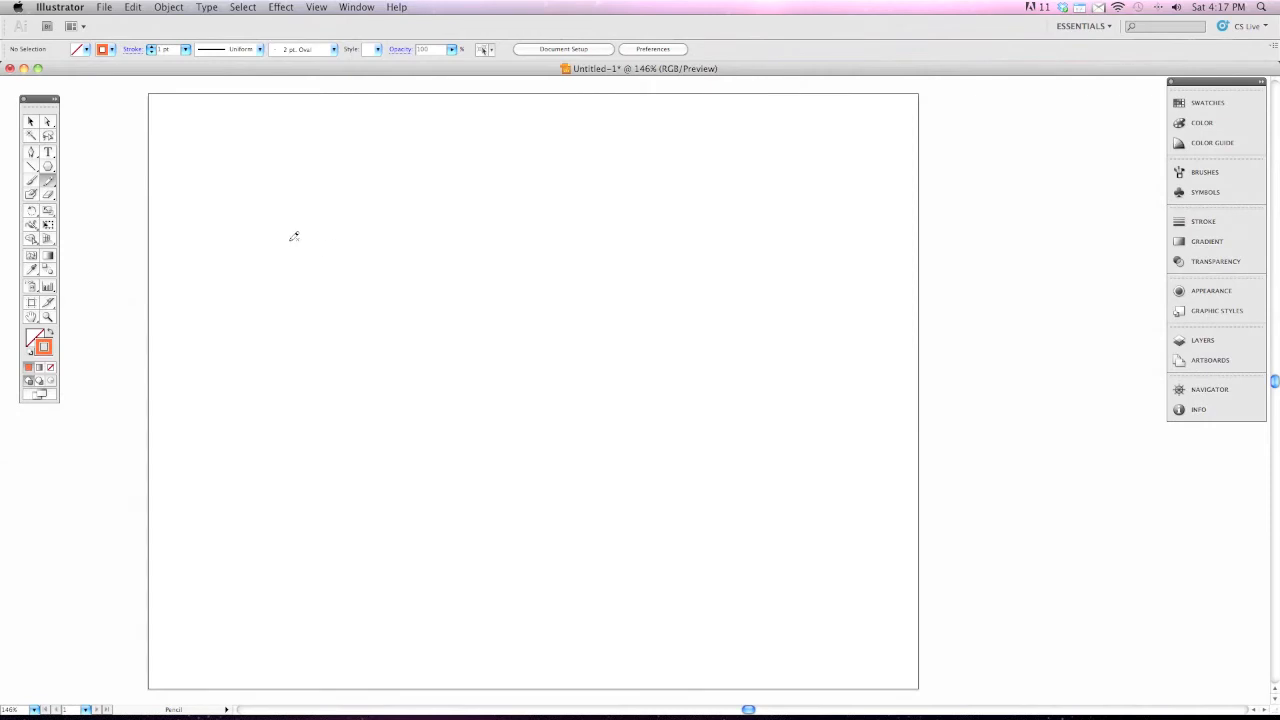
{"action": "mouse_move", "coordinate": [240, 216]}
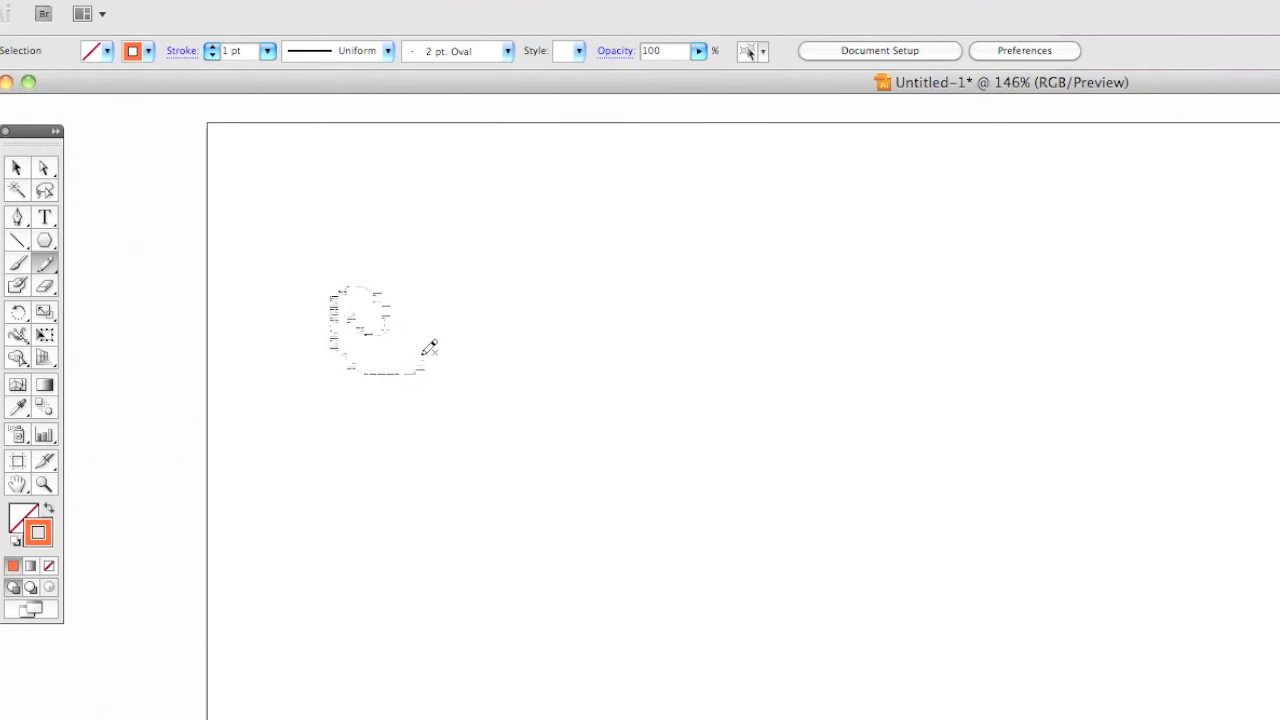
- Draw a looping wavy pencil curve with curled ends across the top of the artboard
{"action": "left_click_drag", "start_coordinate": [420, 360], "coordinate": [624, 250]}
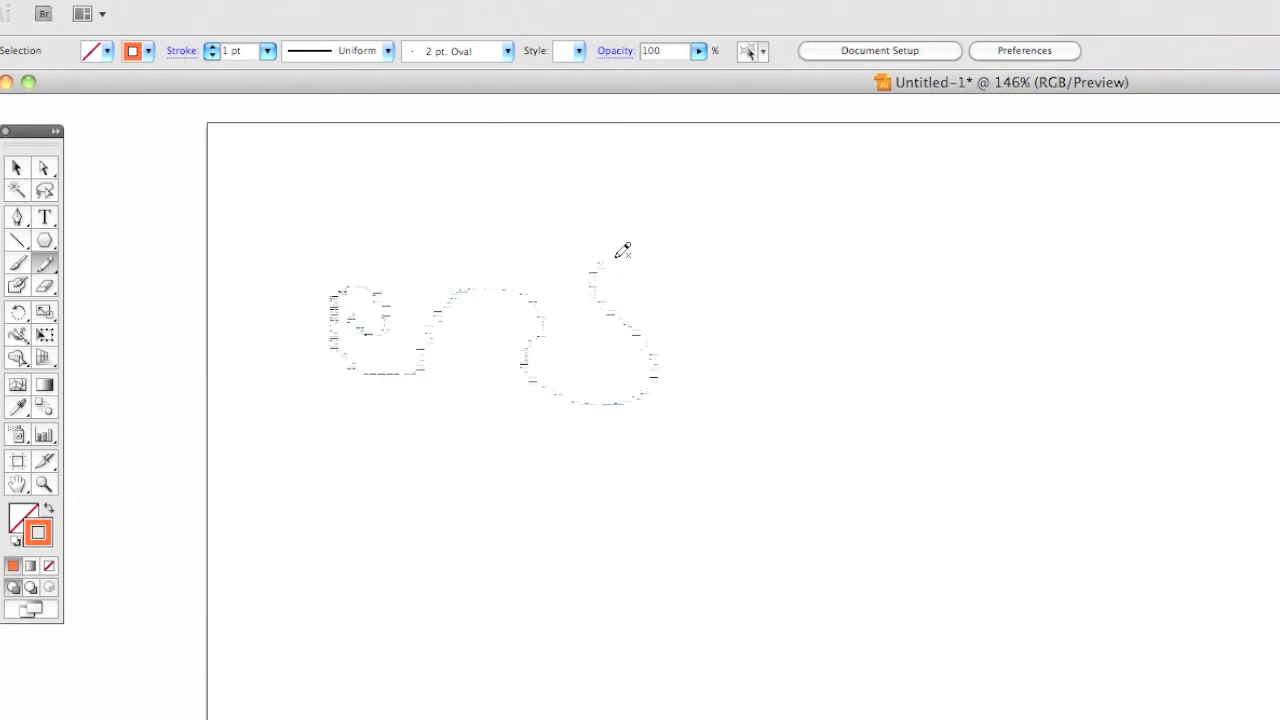
{"action": "left_click_drag", "start_coordinate": [624, 250], "coordinate": [792, 264]}
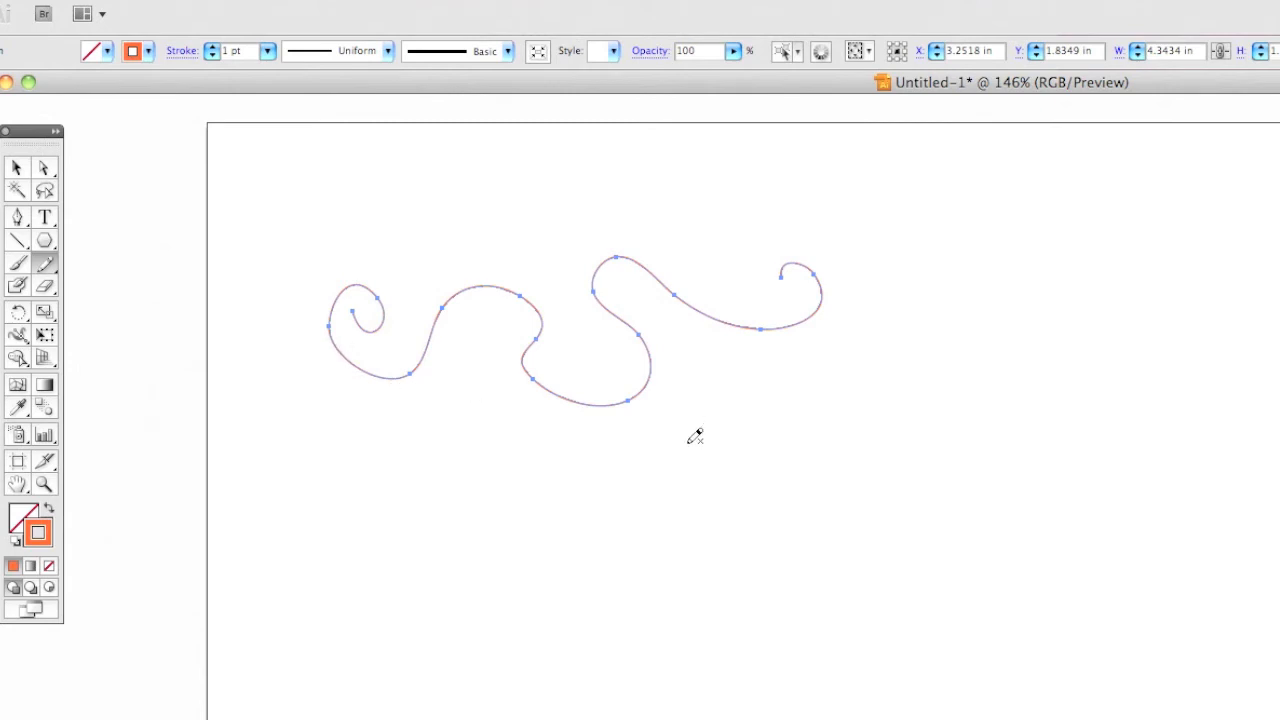
{"action": "mouse_move", "coordinate": [692, 436]}
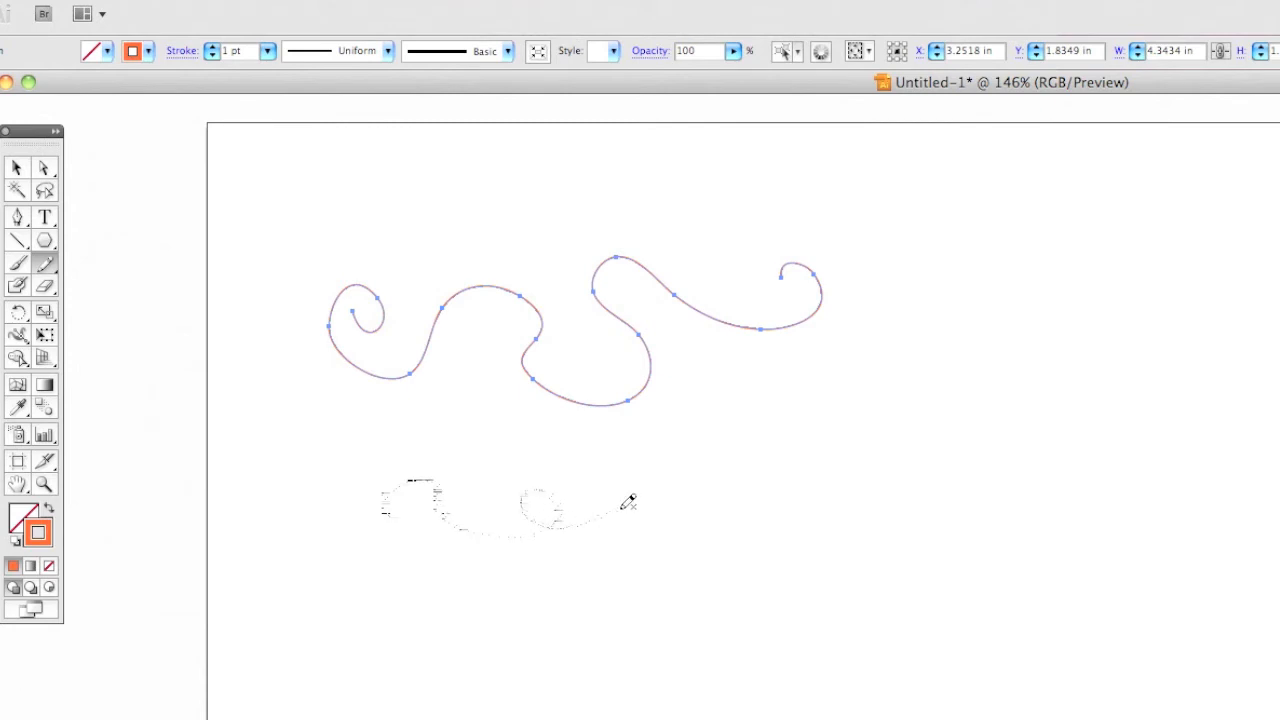
- Draw another wavy pencil curve with small loops beneath the first one
{"action": "left_click_drag", "start_coordinate": [600, 510], "coordinate": [850, 470]}
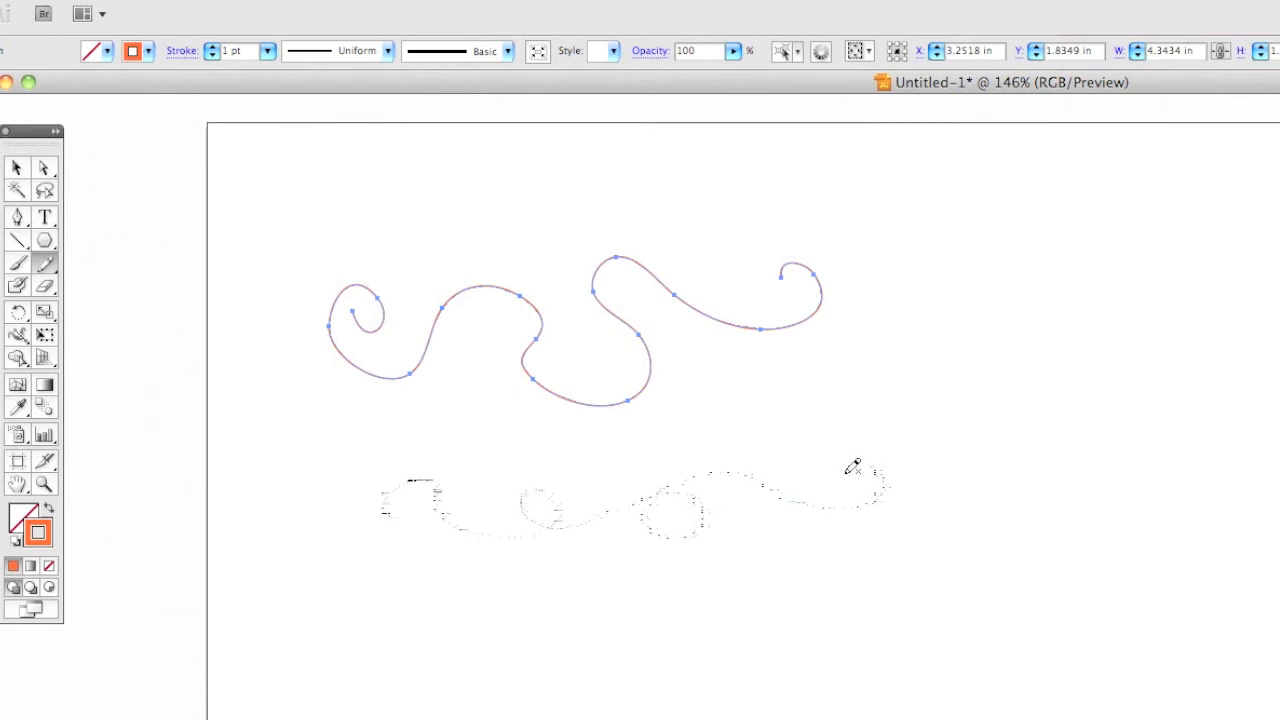